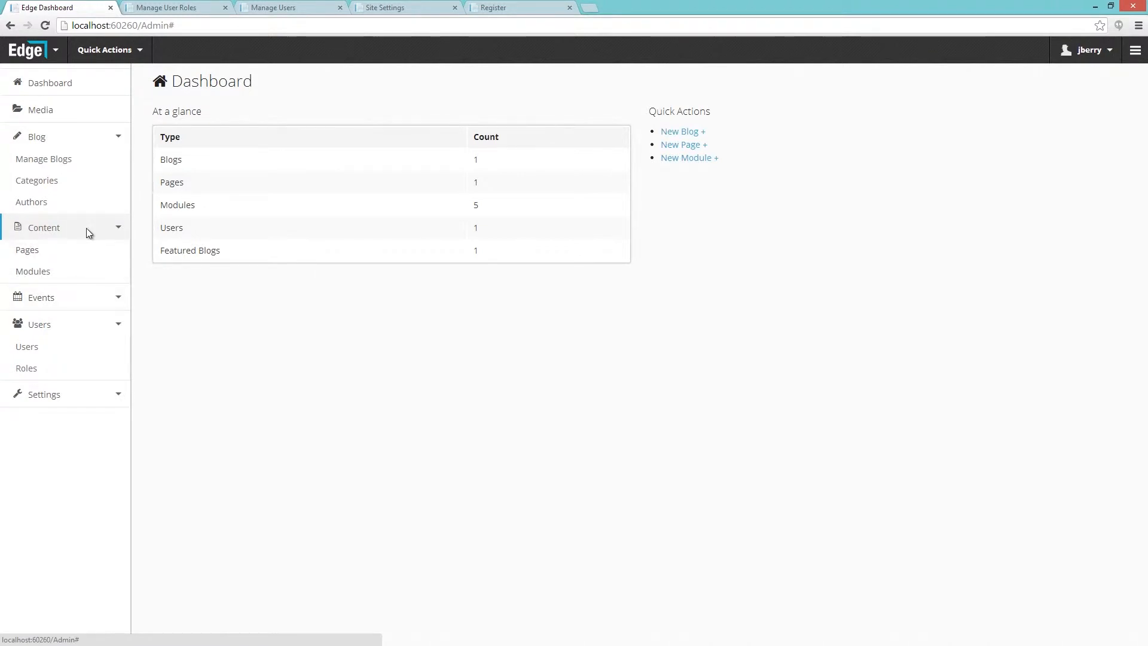
Collapse the Content page links and go to the Manage User Roles list
left_click(43, 227)
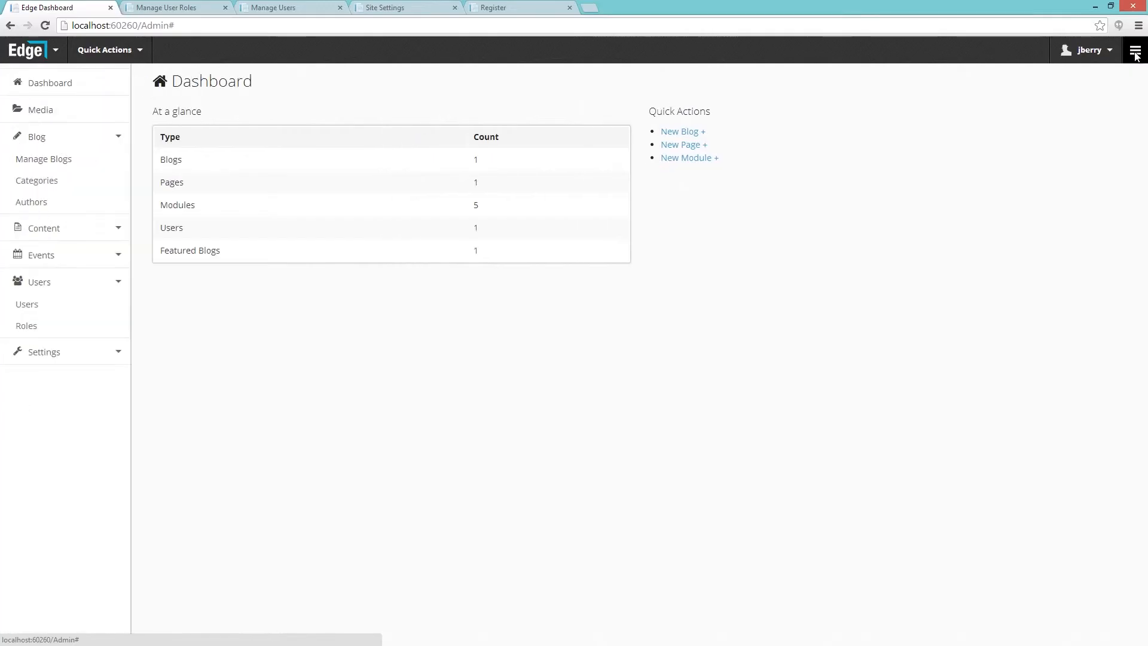
left_click(1135, 52)
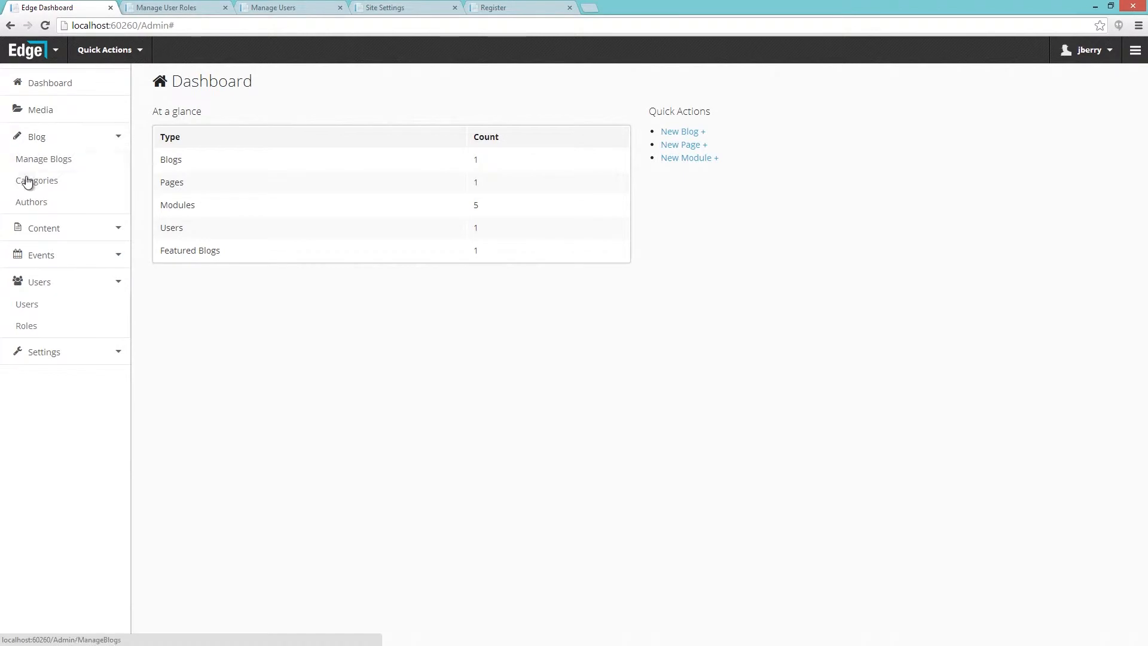
left_click(175, 7)
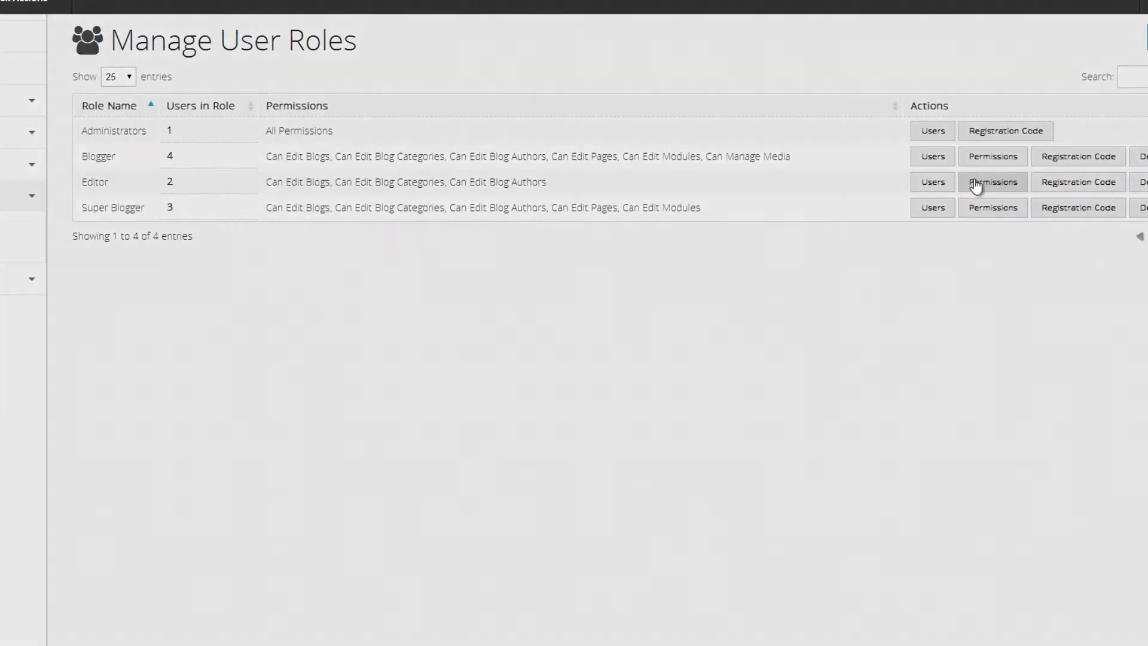
Grant the Editor role Can Edit Pages, Can Edit Modules and Can Manage Media, and update its permissions
left_click(992, 182)
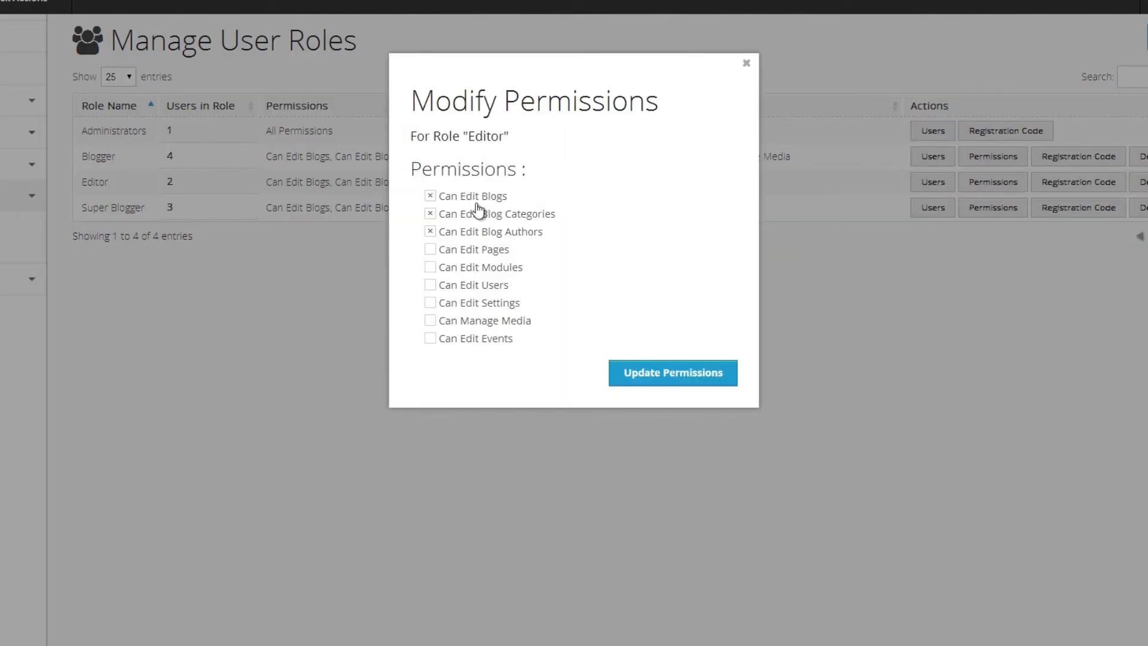
left_click(431, 249)
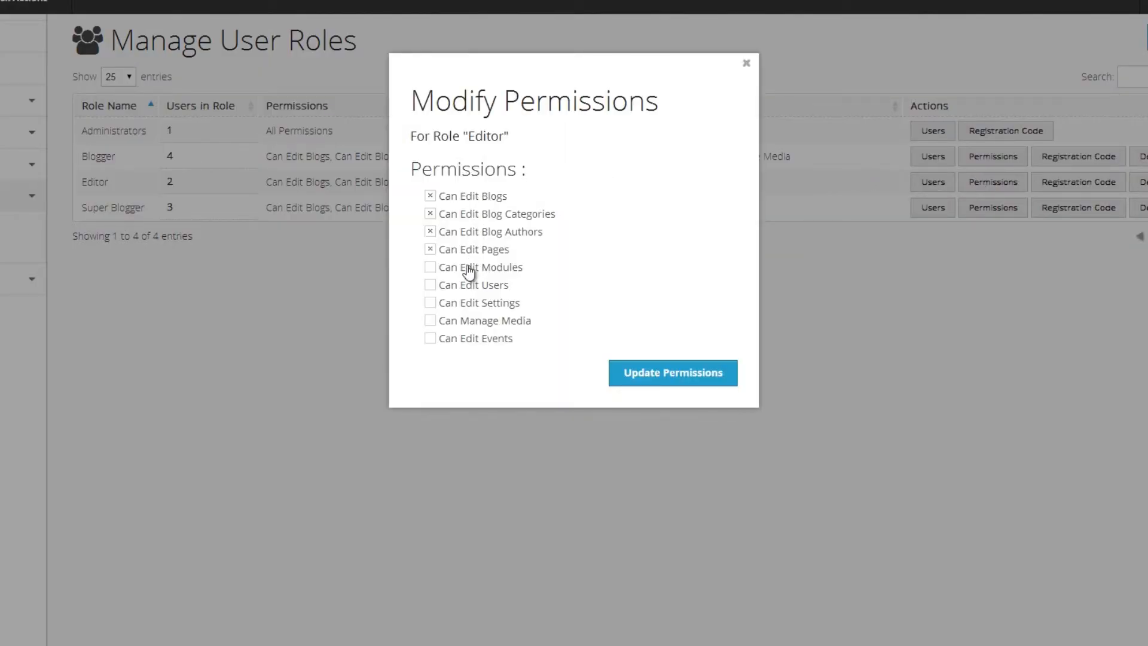
left_click(430, 266)
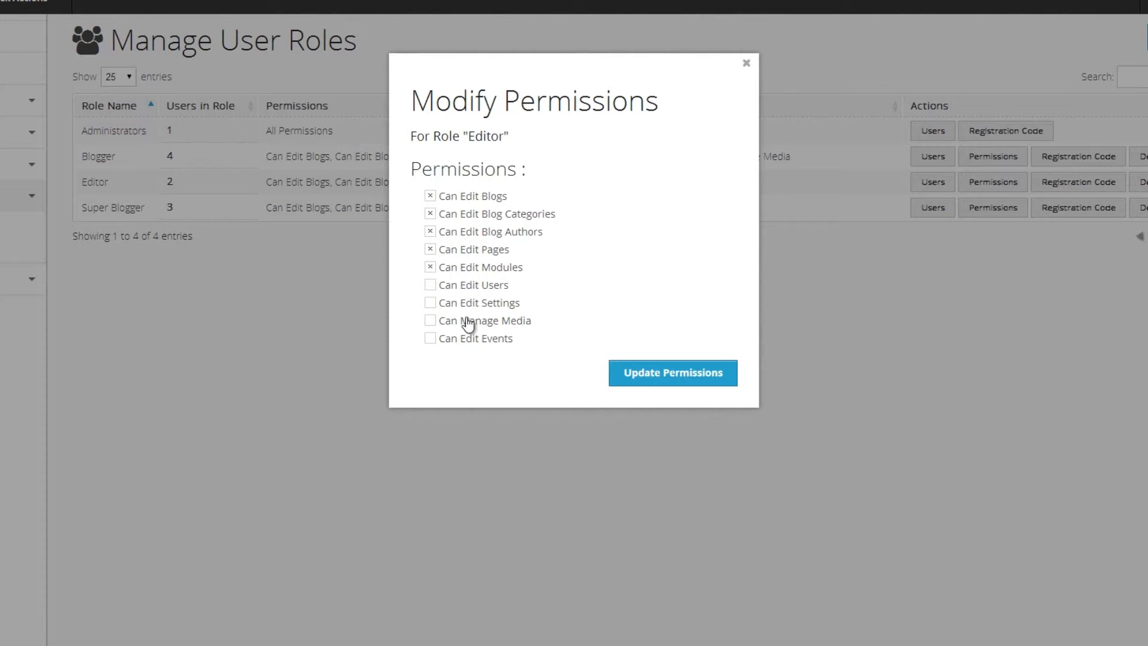
left_click(430, 320)
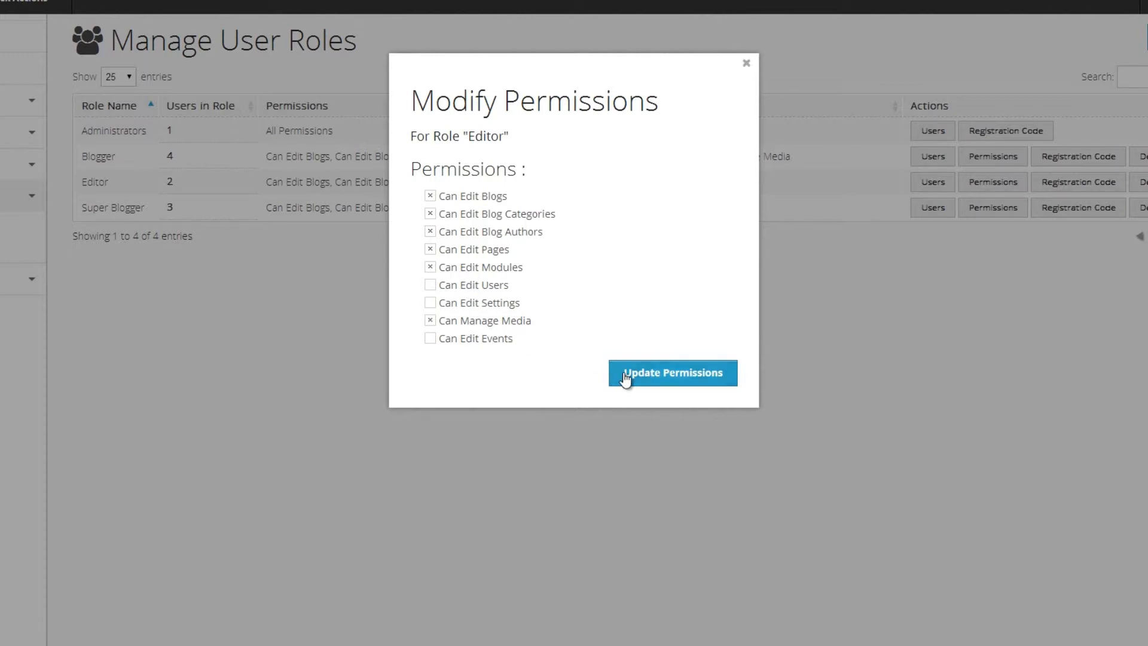
left_click(670, 373)
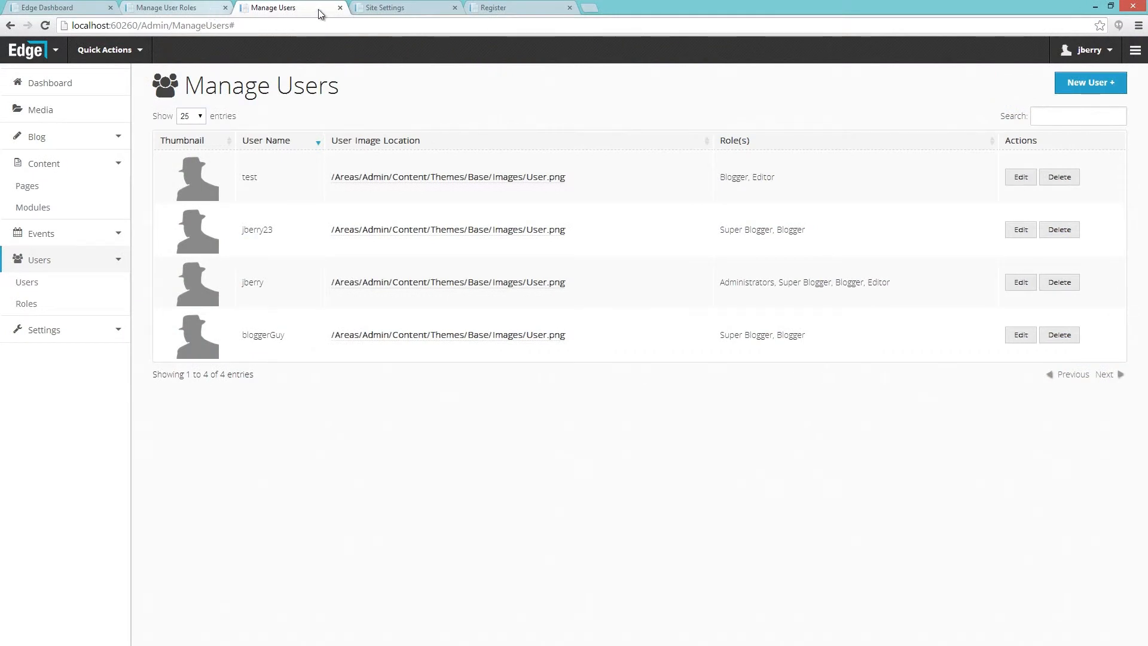
In Site Settings, choose Editor as the Default User Role for new registrations
left_click(403, 8)
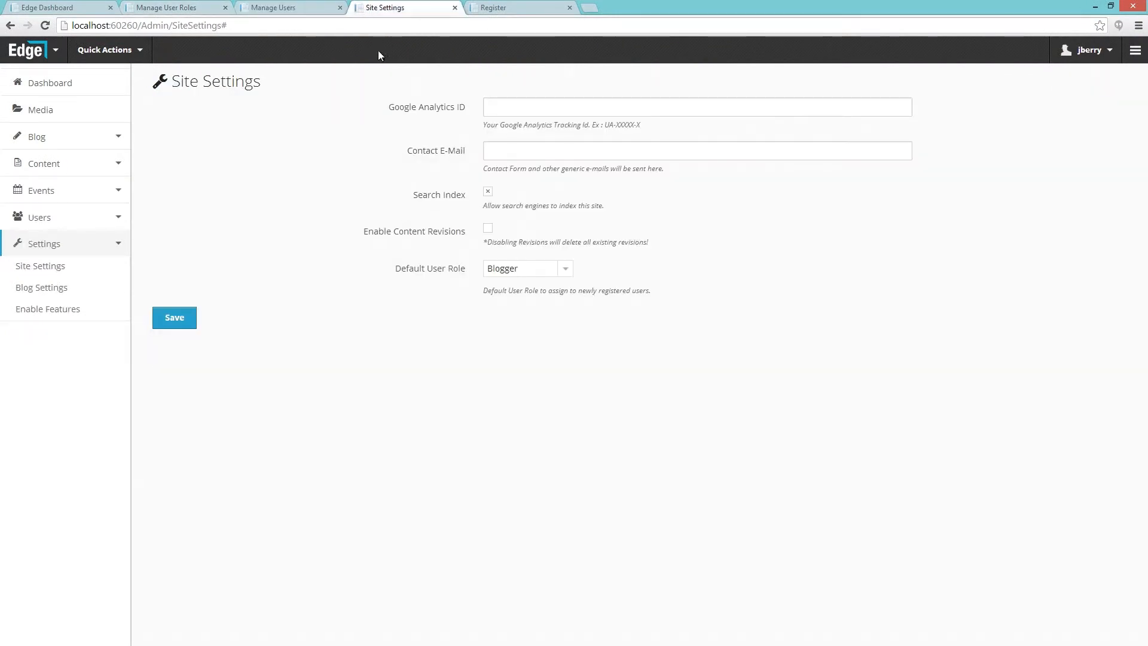
mouse_move(517, 273)
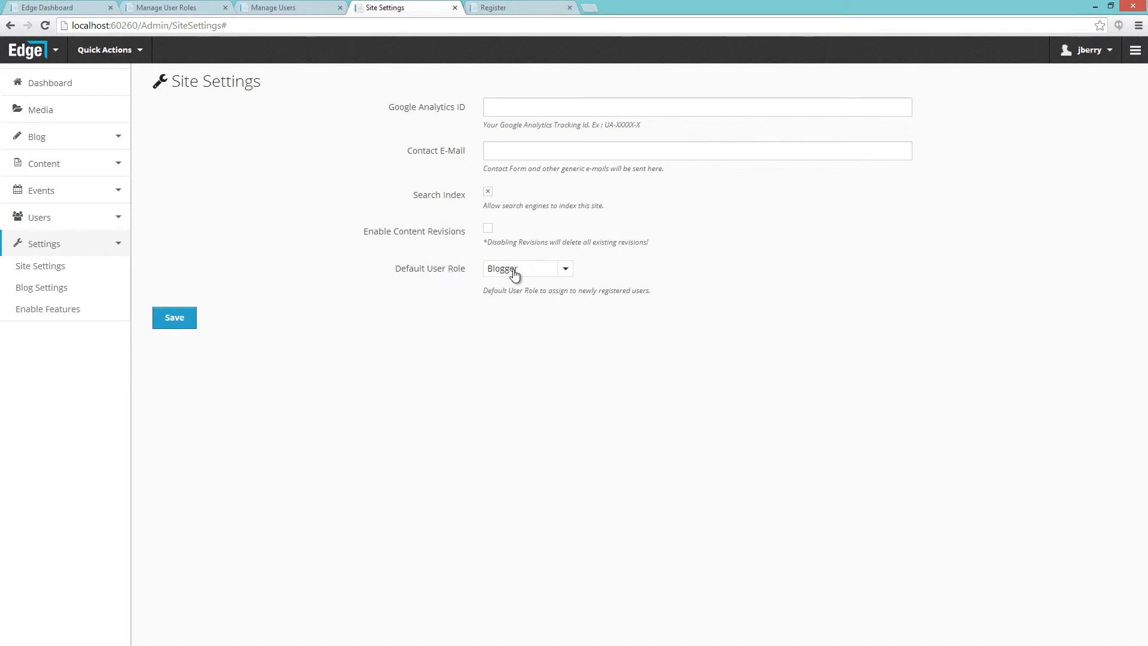
left_click(526, 268)
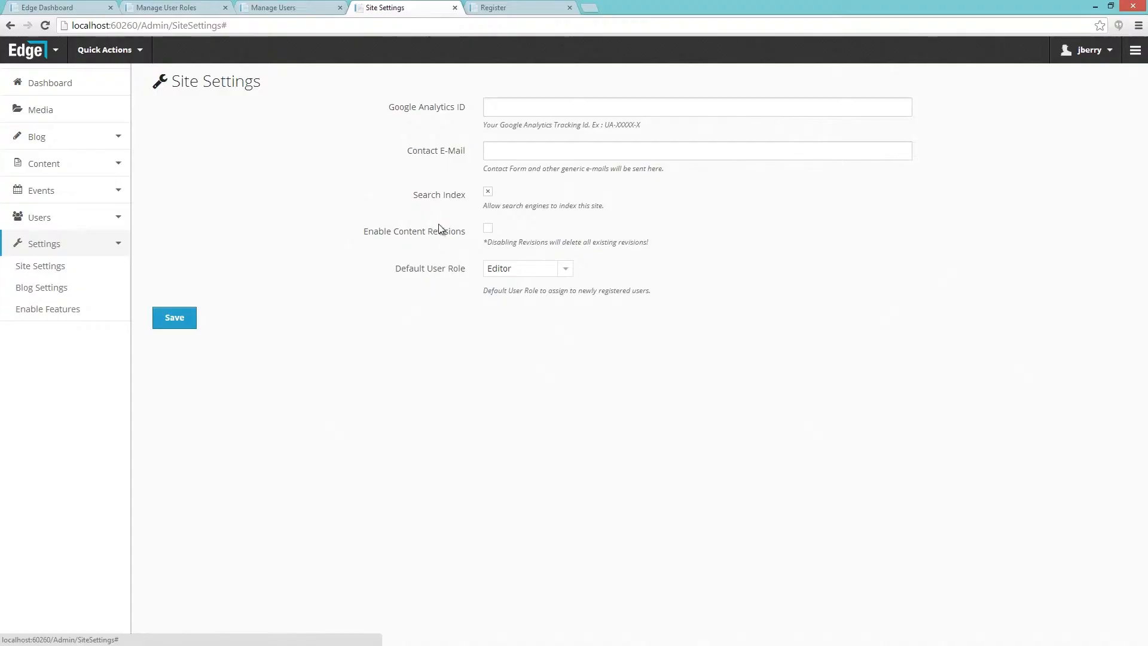
mouse_move(271, 10)
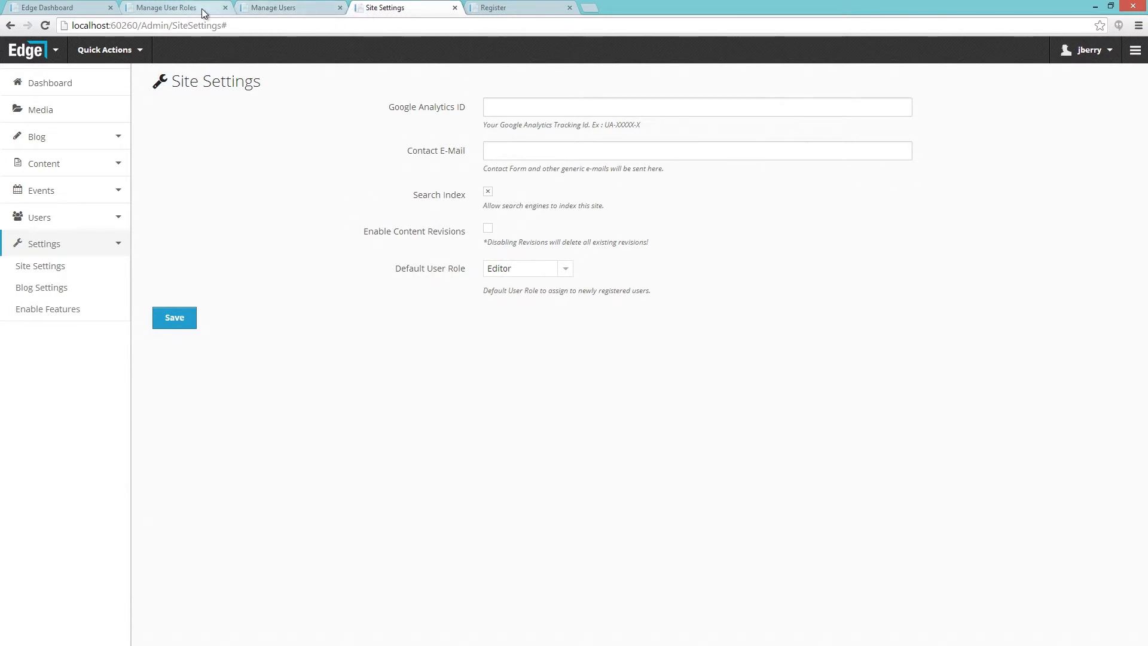
Return to Manage User Roles and view the Blogger role's registration code, ProBlogger
left_click(173, 8)
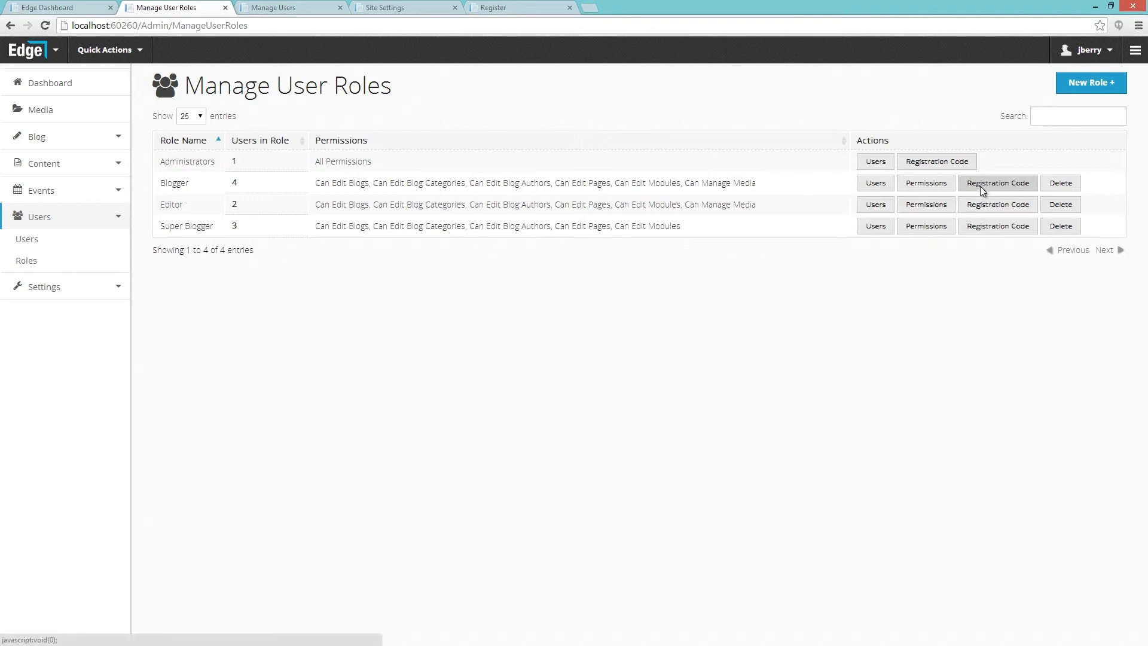
left_click(997, 182)
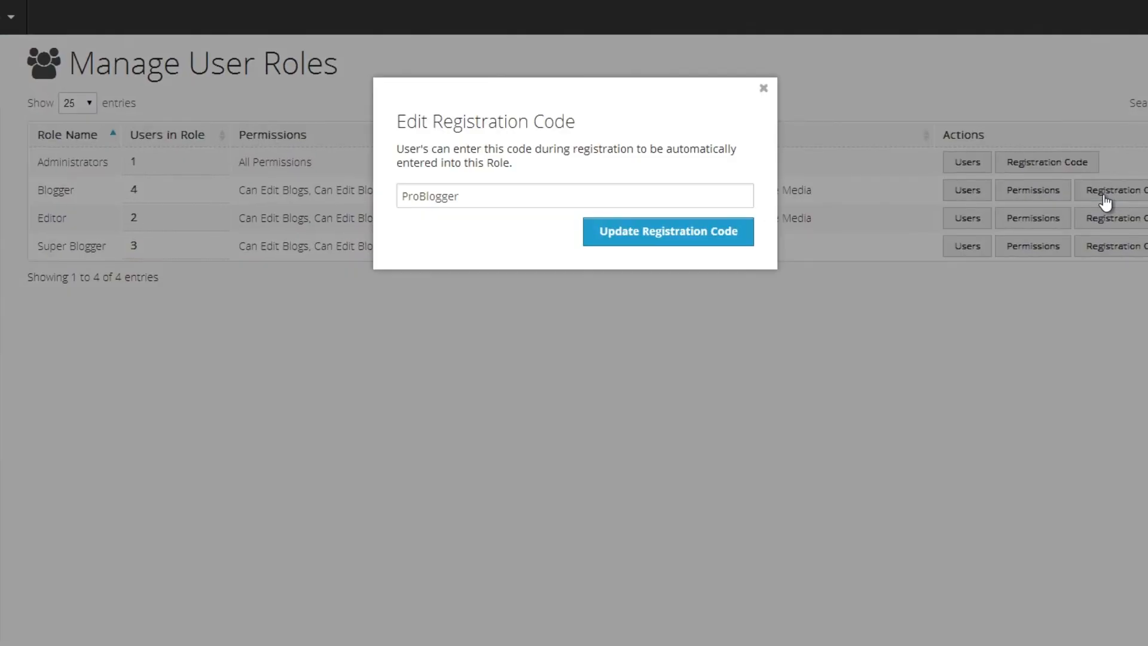
mouse_move(912, 155)
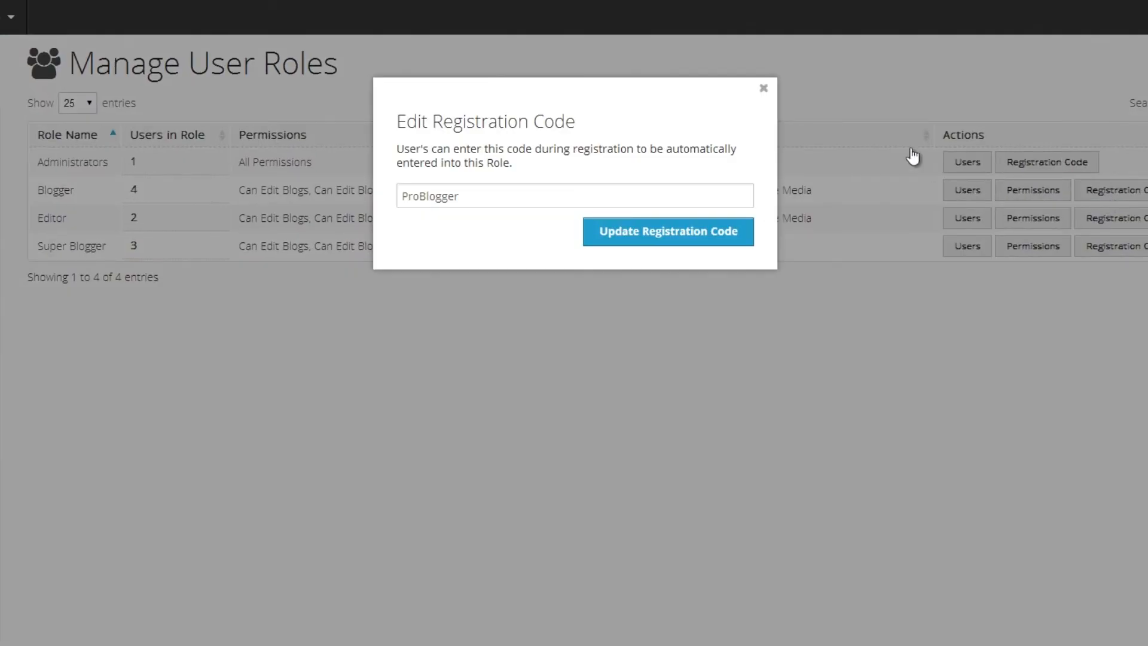